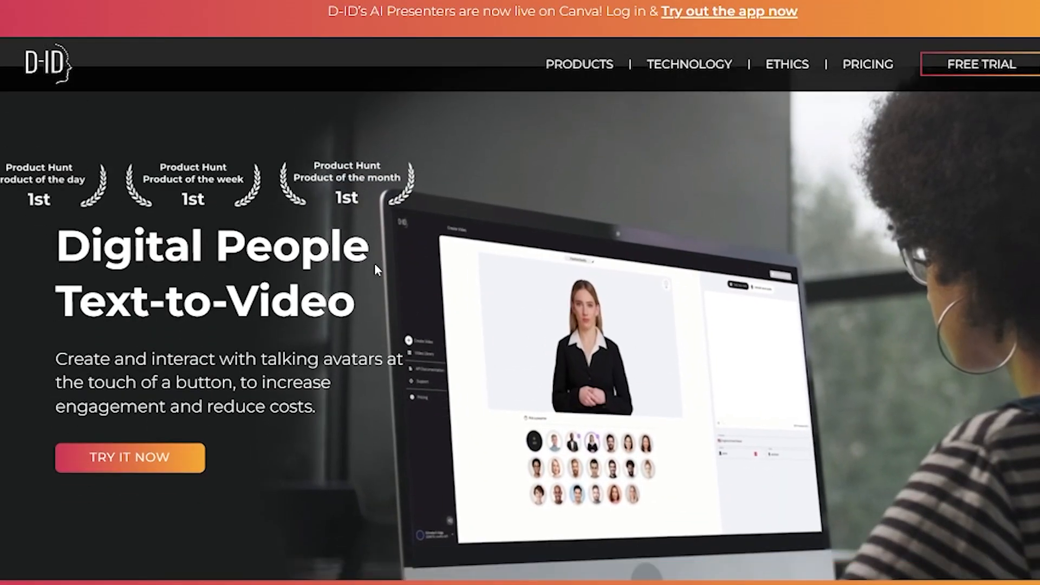
# Step: Scroll down through the D-ID homepage
pyautogui.scroll(-3)
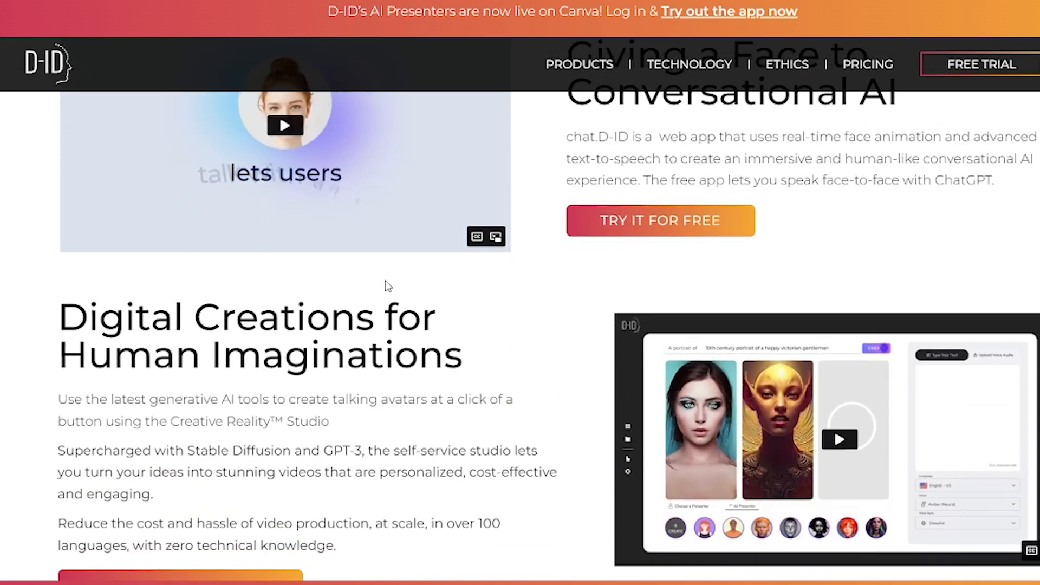
pyautogui.scroll(-3)
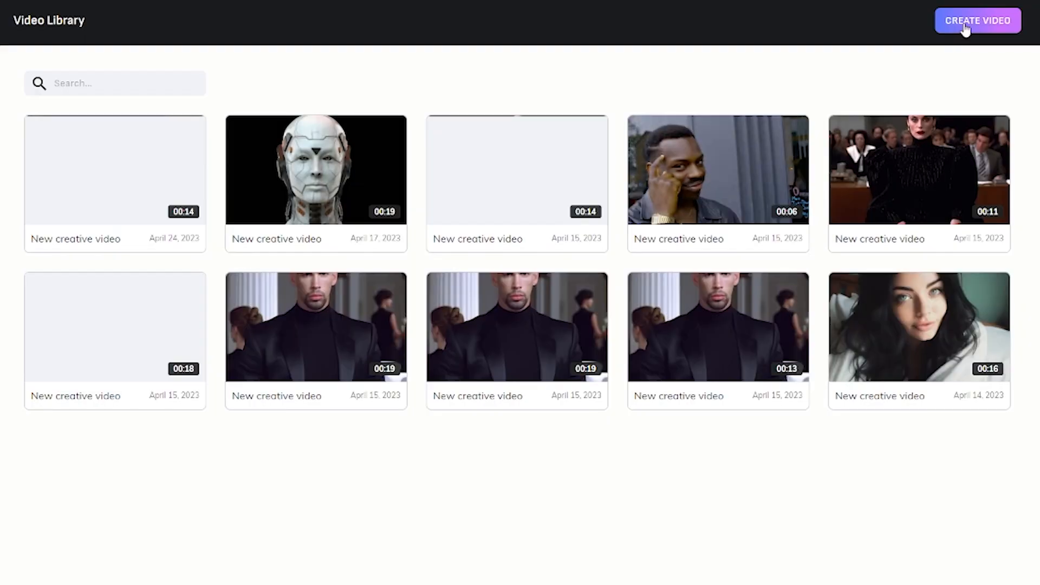
# Step: Start a new D-ID video with the Mona Lisa presenter and begin typing the script
pyautogui.click(978, 21)
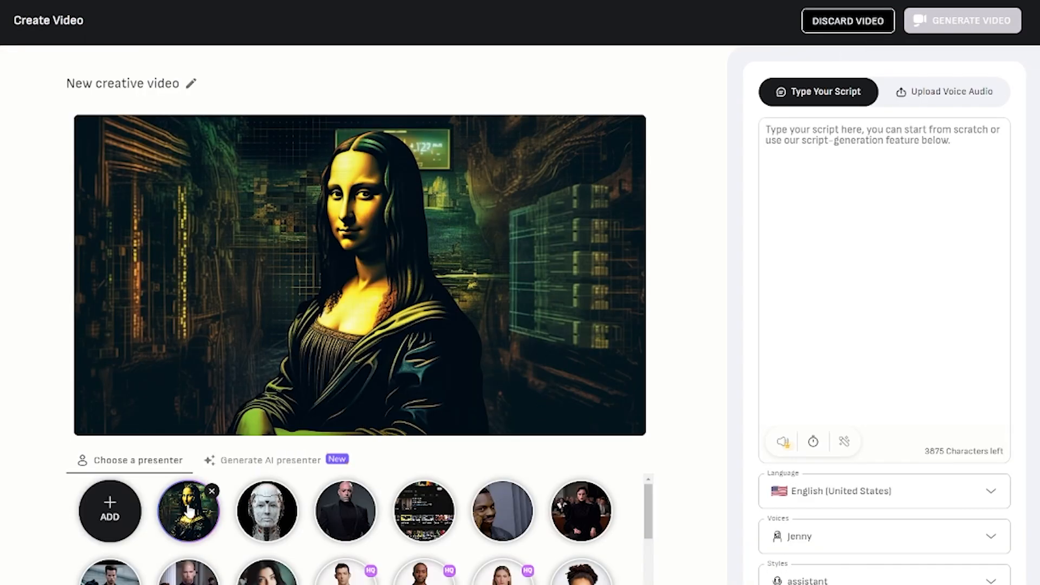
pyautogui.click(863, 140)
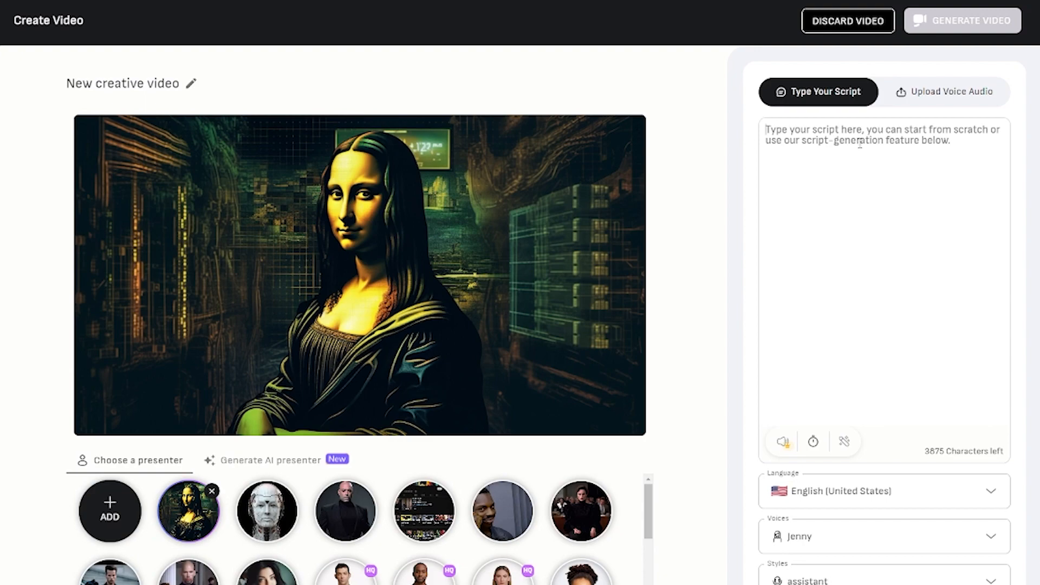
pyautogui.write('My n')
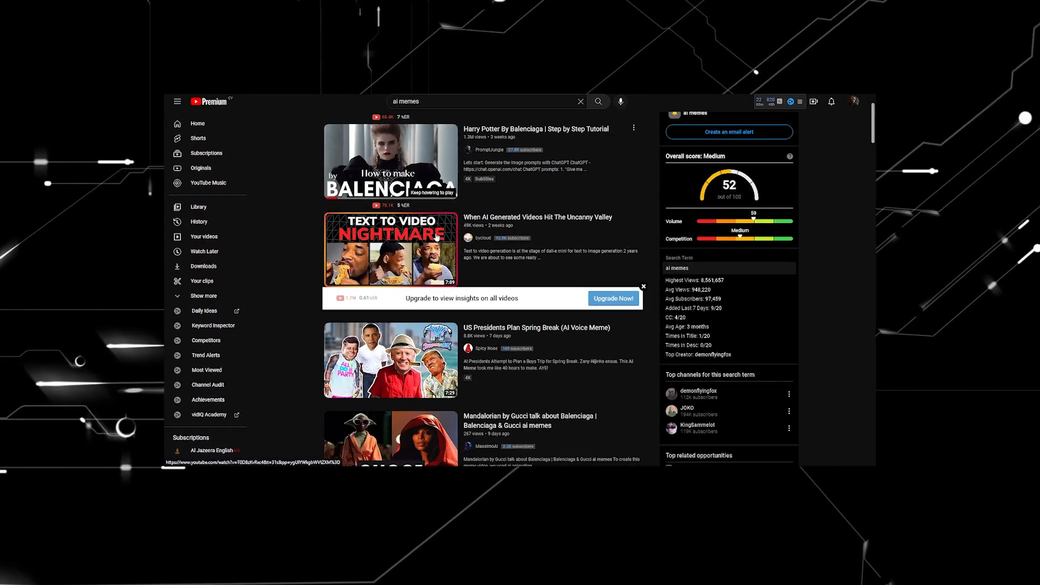
pyautogui.scroll(-3)
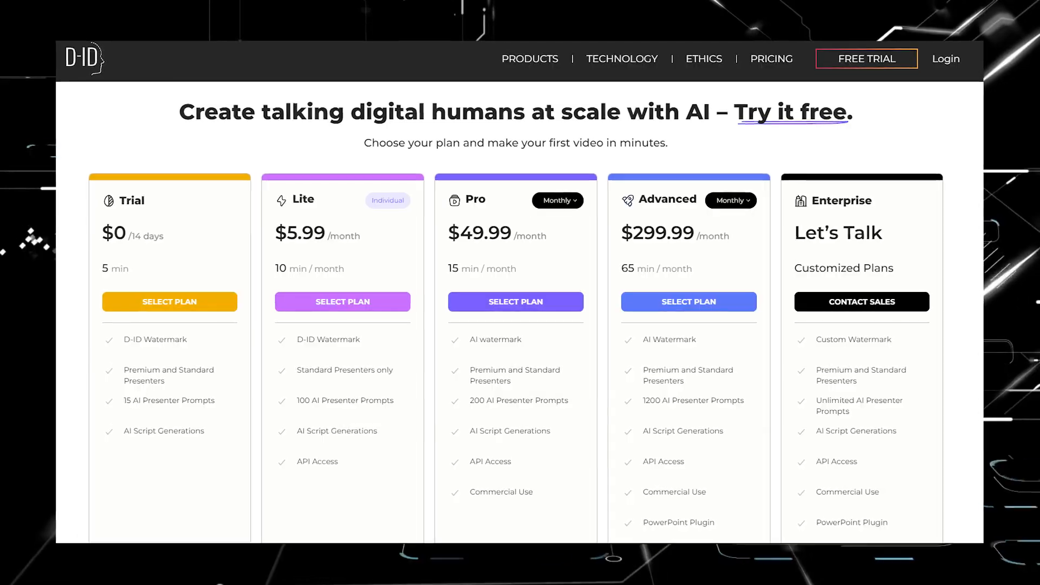
pyautogui.scroll(-3)
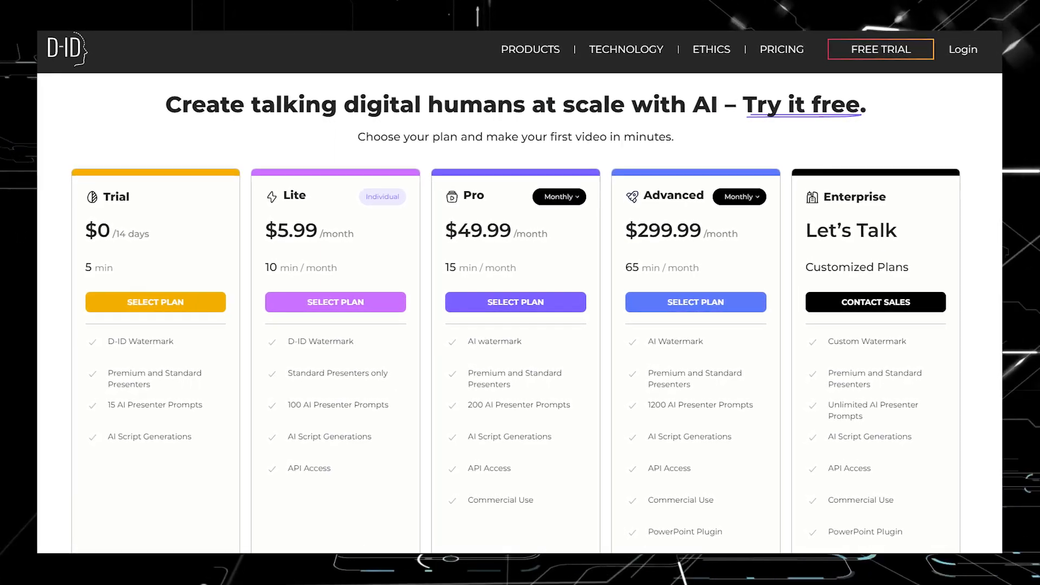
pyautogui.scroll(-3)
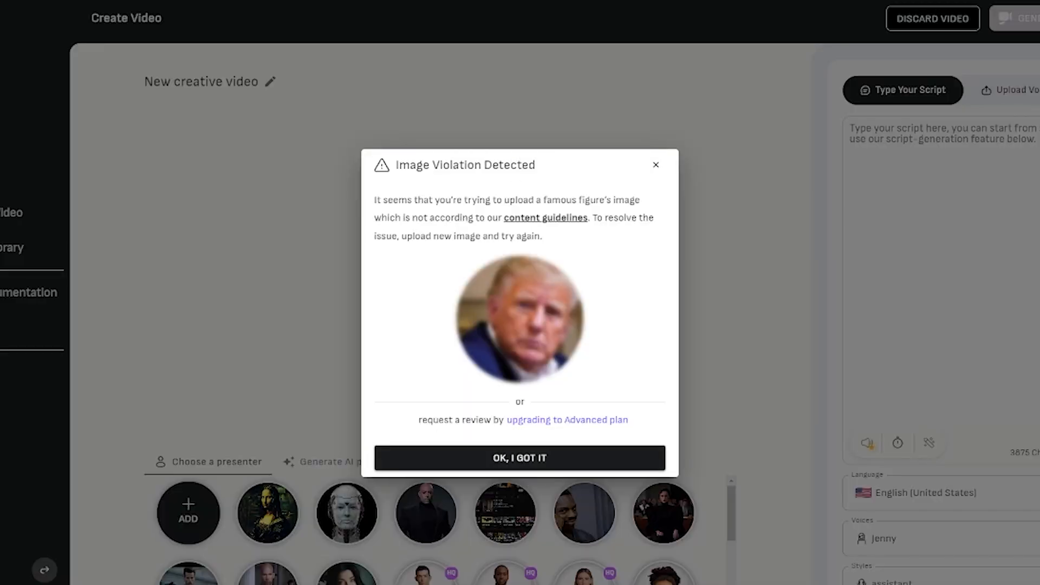
pyautogui.moveTo(591, 457)
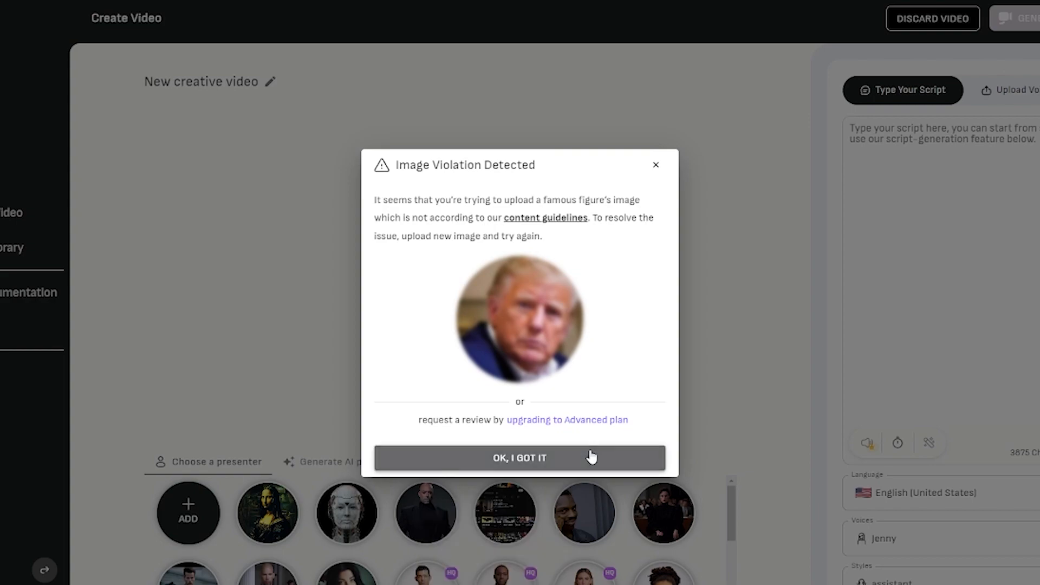
pyautogui.moveTo(551, 216)
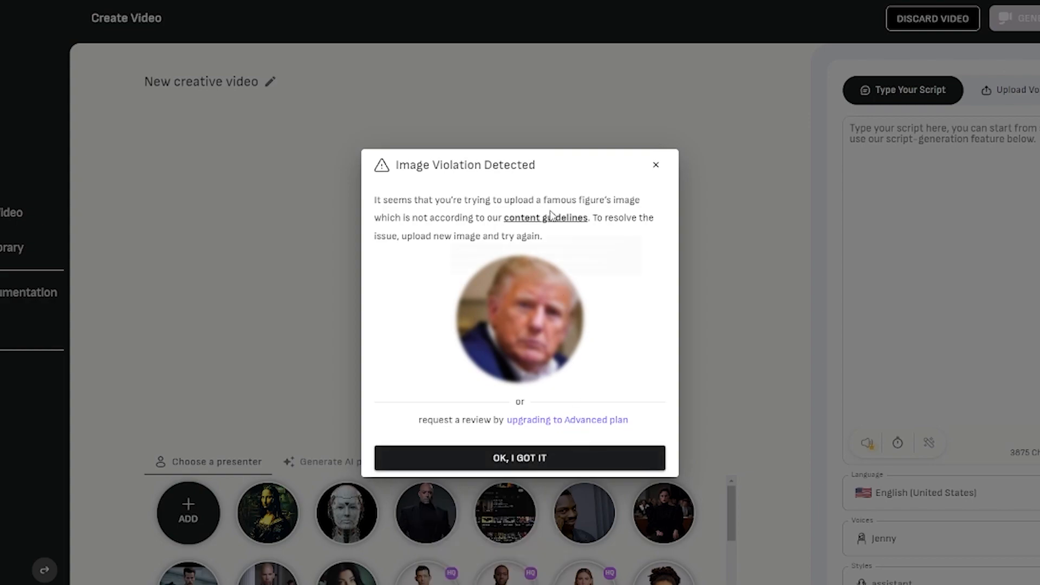
pyautogui.moveTo(577, 423)
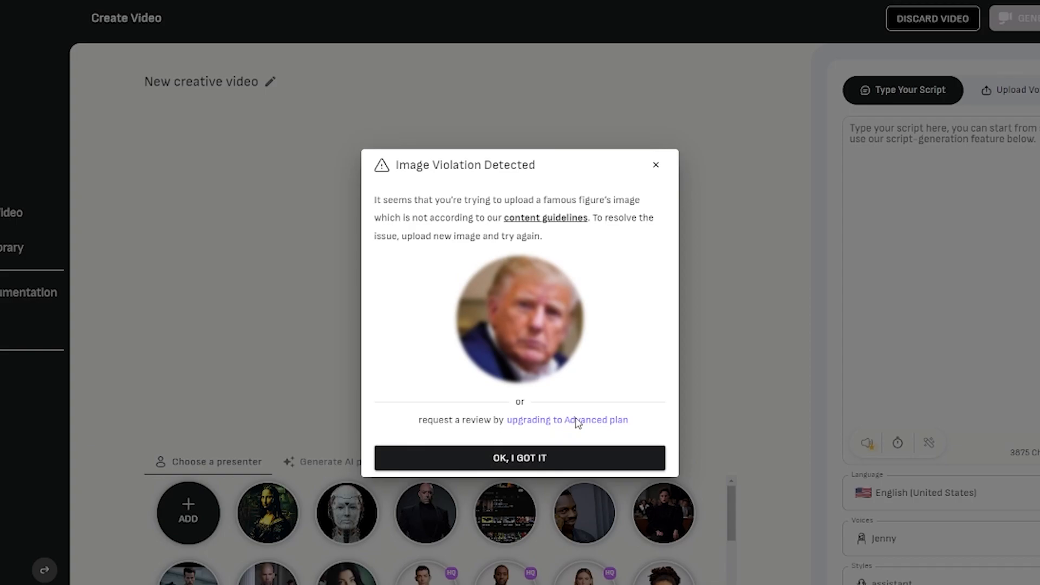
pyautogui.click(519, 458)
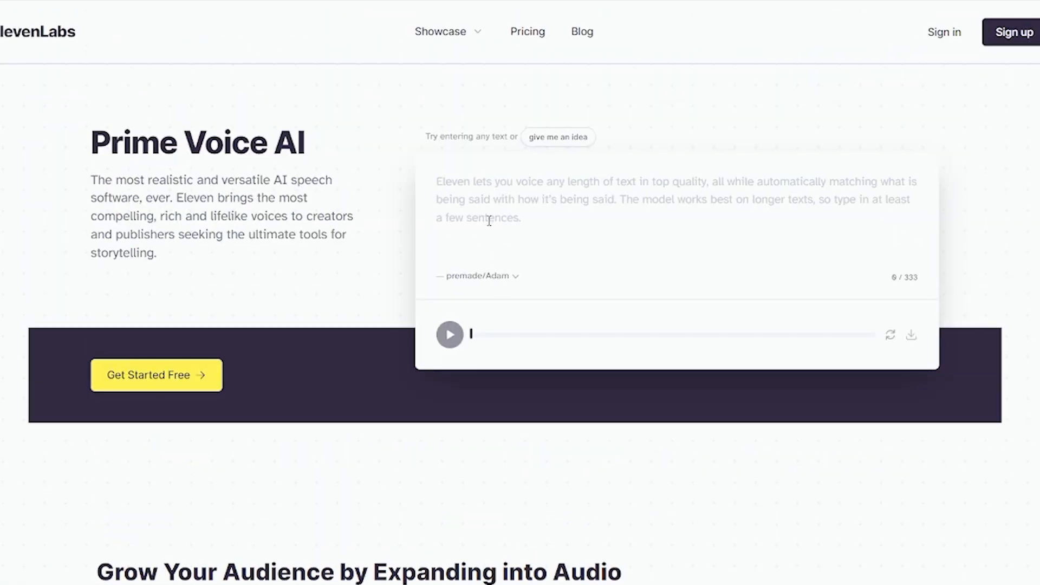
# Step: Type a stretched-out 'hello' into the ElevenLabs voice demo box
pyautogui.write('heloooooooooooooooooooooooow')
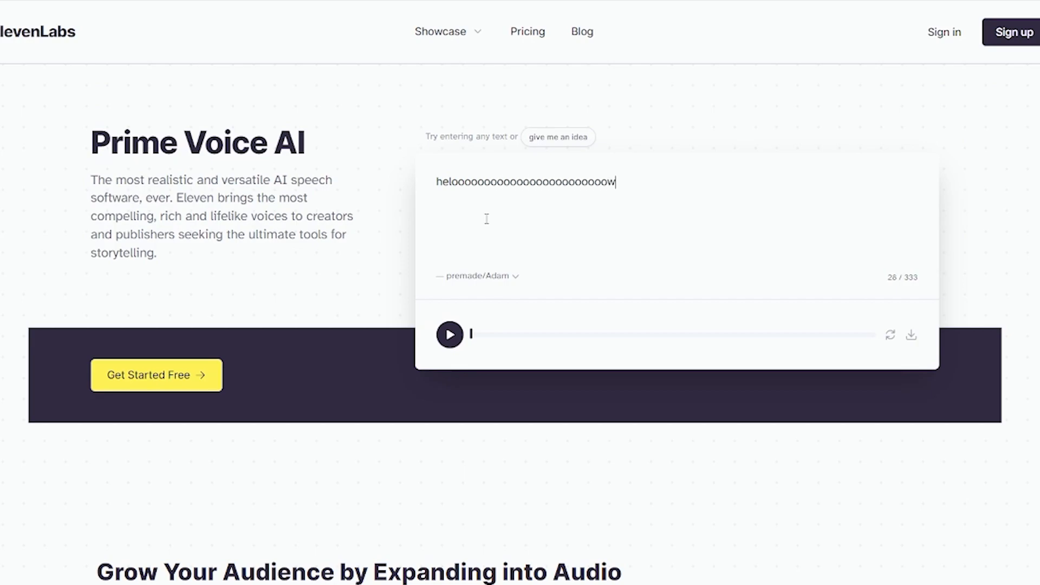
pyautogui.scroll(-3)
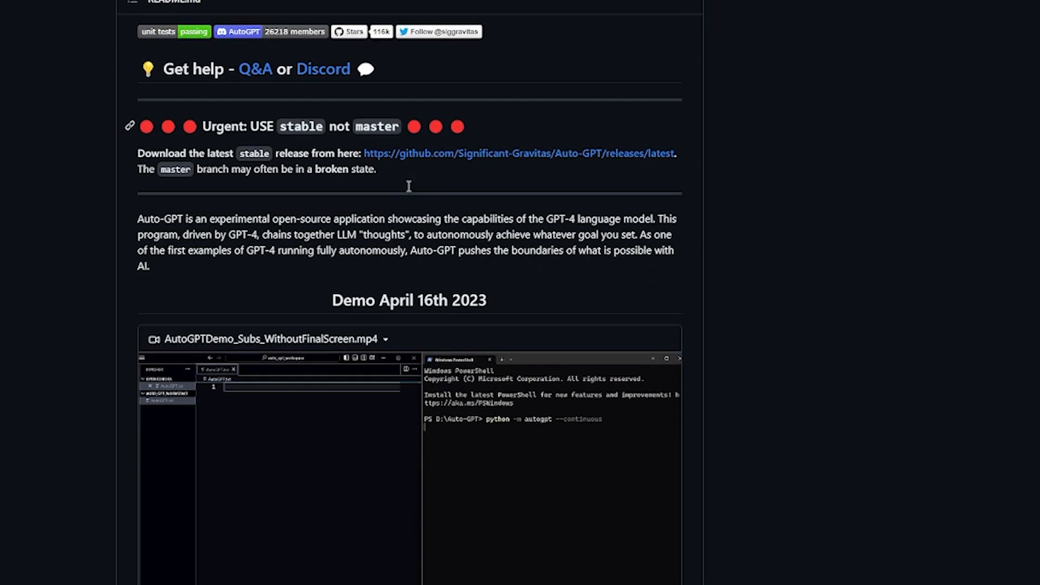
pyautogui.scroll(-3)
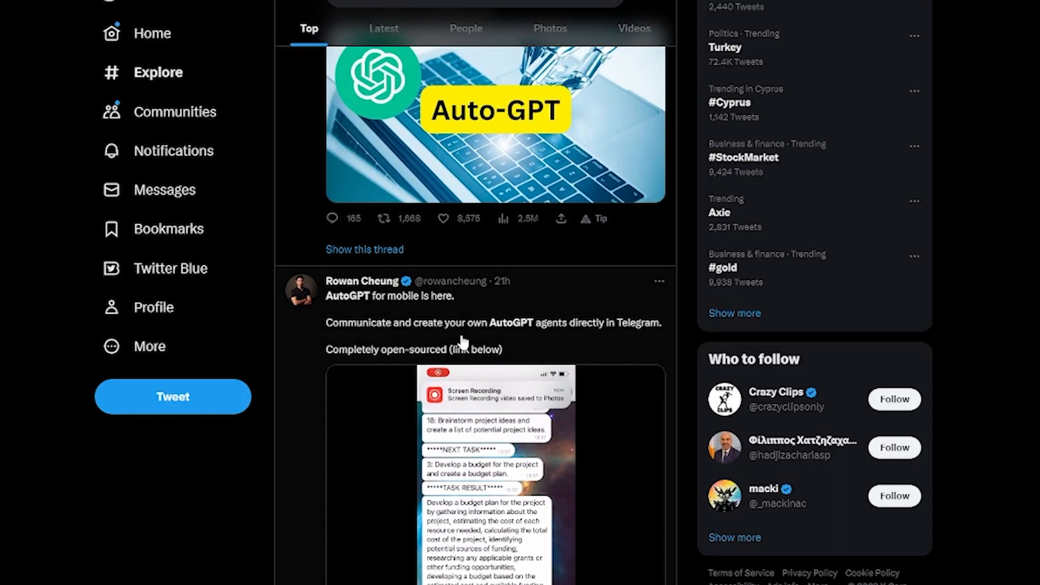
pyautogui.scroll(-3)
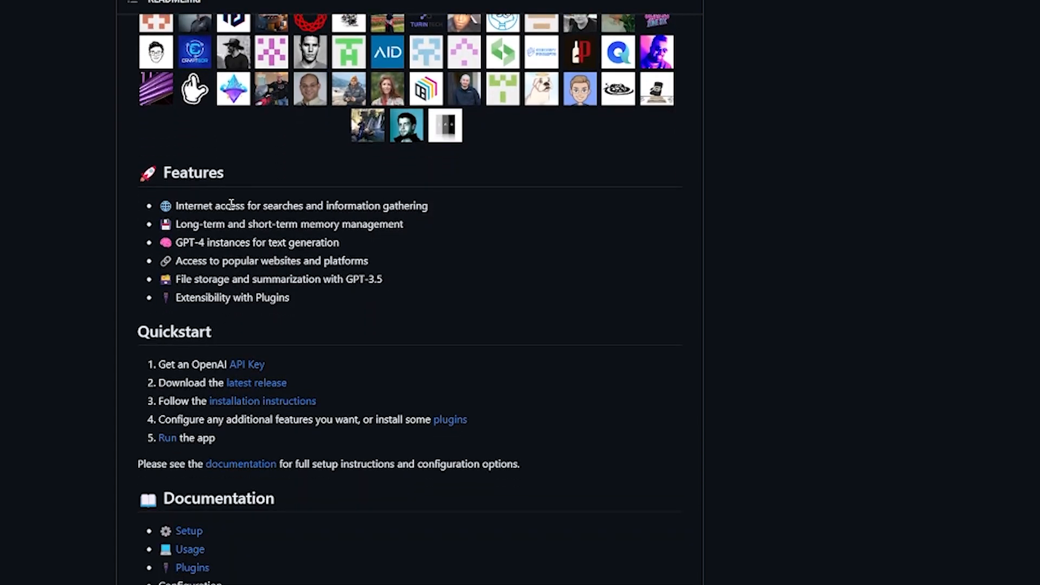
# Step: Scroll the Auto-GPT README toward the GPT-3.5 and GPT-4 only mode docs
pyautogui.scroll(-3)
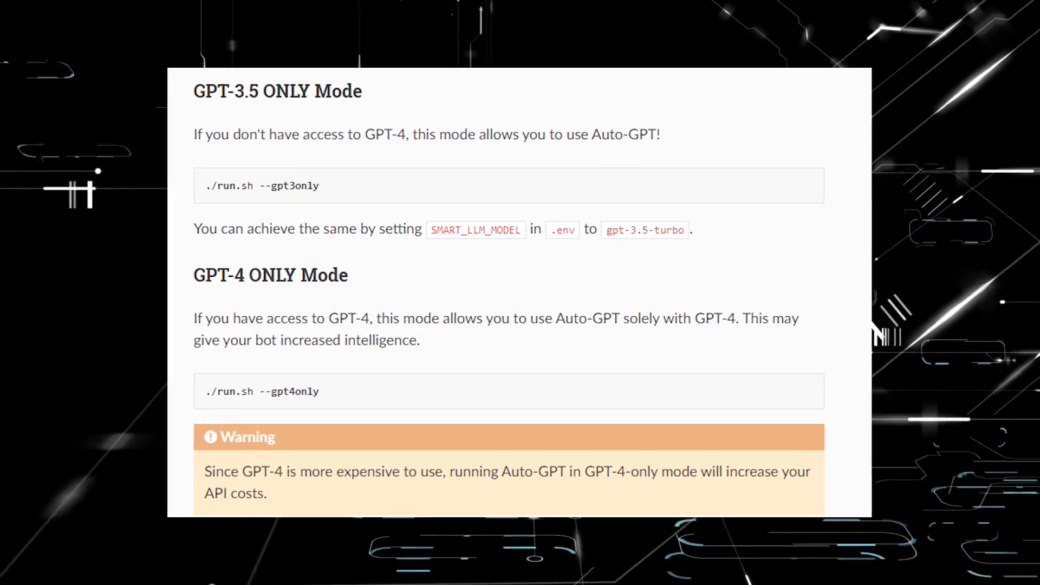
pyautogui.scroll(-3)
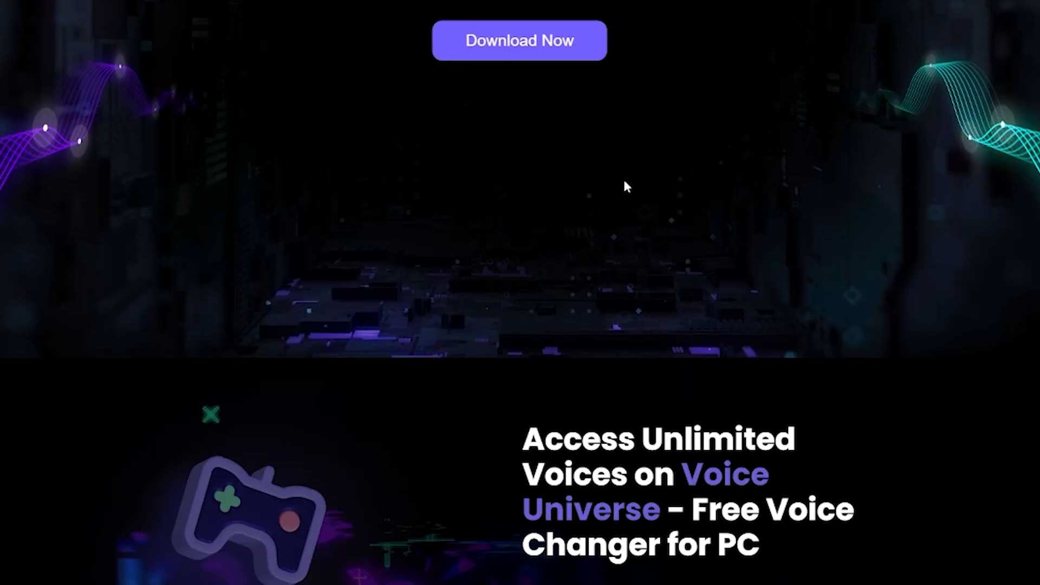
# Step: Scroll down the Voice.ai homepage to the real-time voice changer section
pyautogui.scroll(-3)
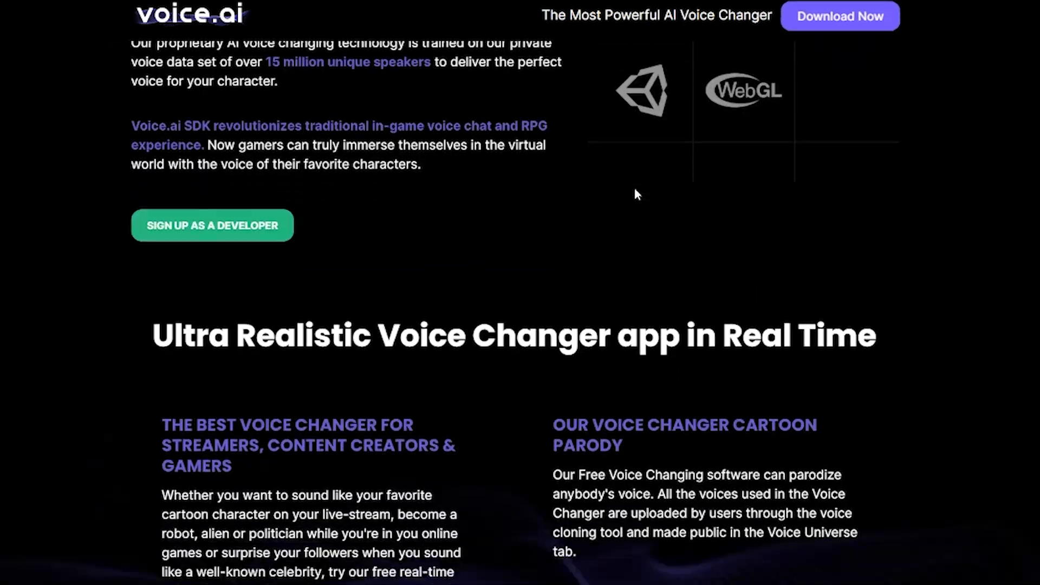
pyautogui.scroll(-3)
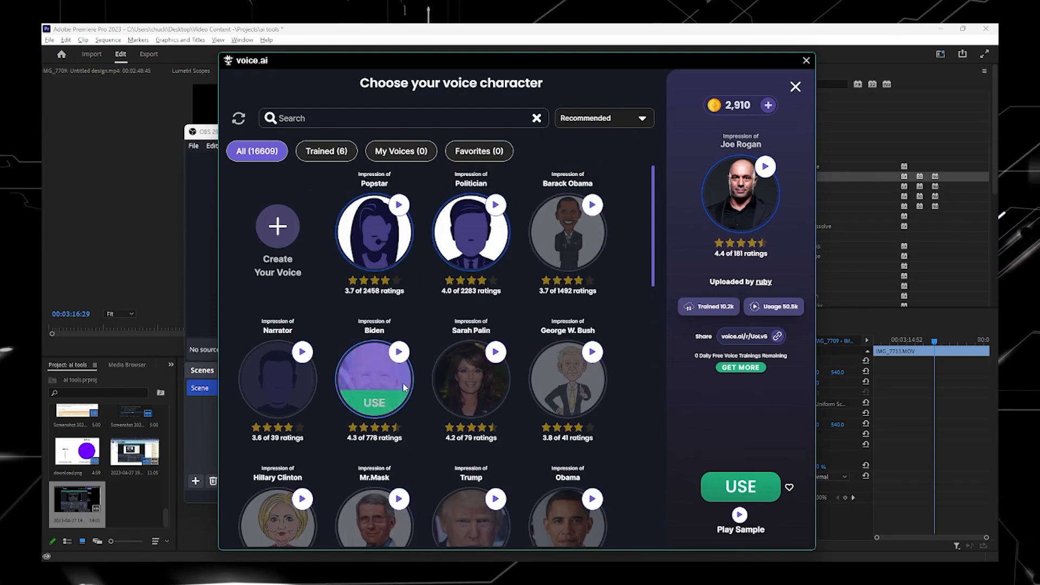
# Step: Select the Trump voice, start training, and dismiss the 4,600-credit confirmation
pyautogui.scroll(-3)
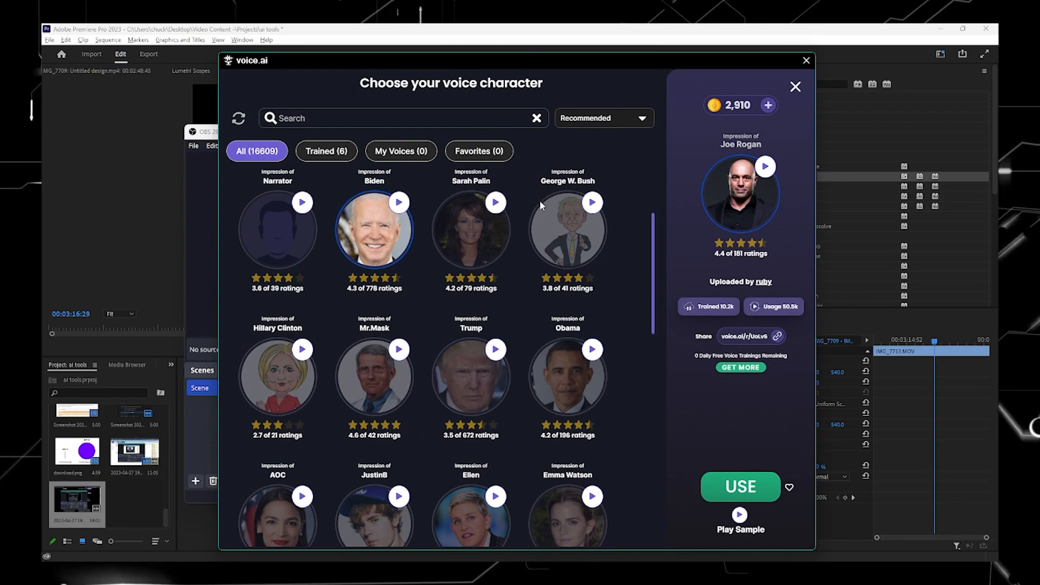
pyautogui.click(740, 487)
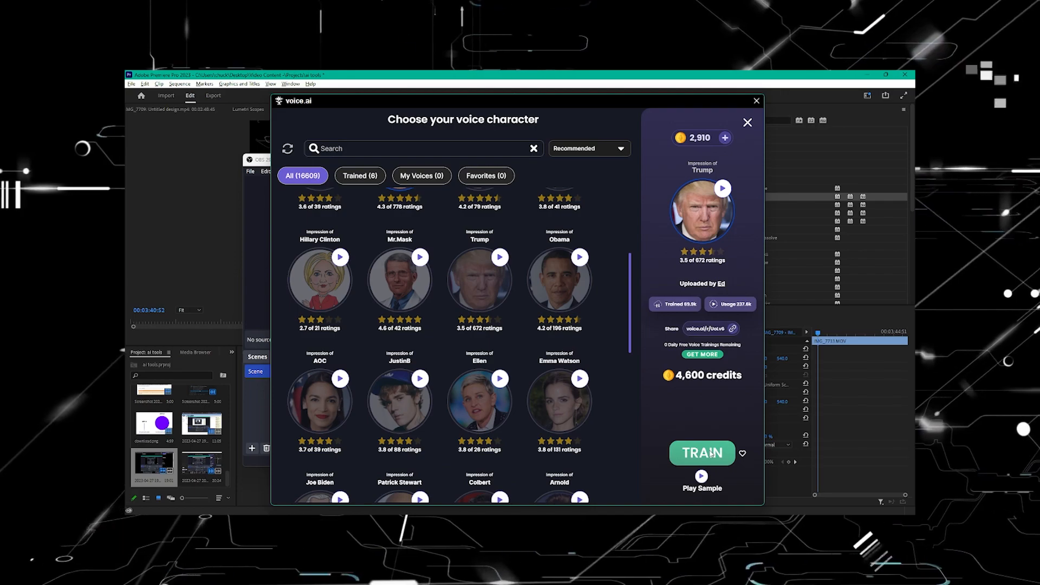
pyautogui.click(702, 453)
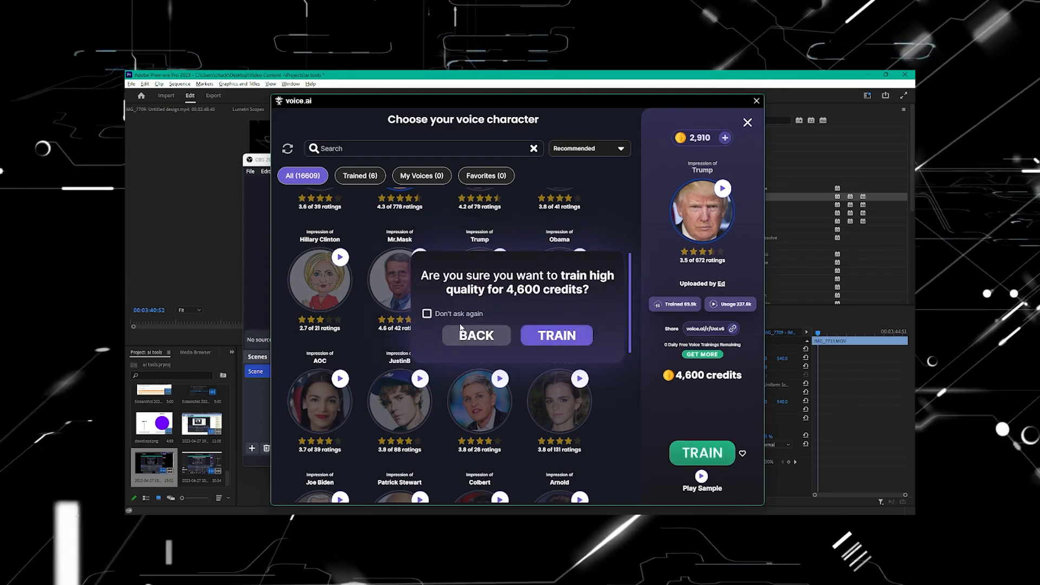
pyautogui.click(556, 335)
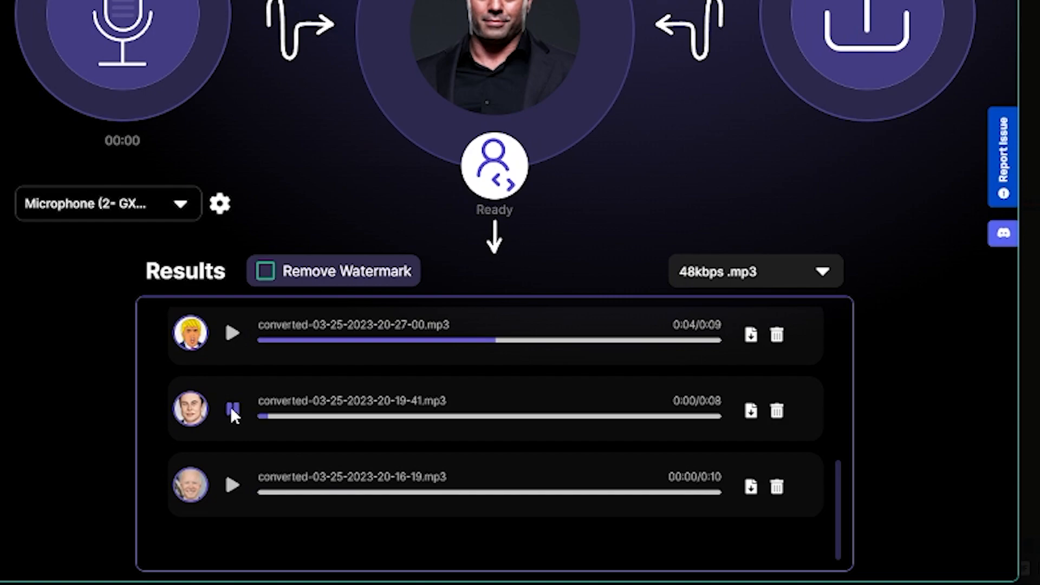
# Step: Play converted voice clips, then scroll the Google results for 'text to video ai'
pyautogui.click(232, 410)
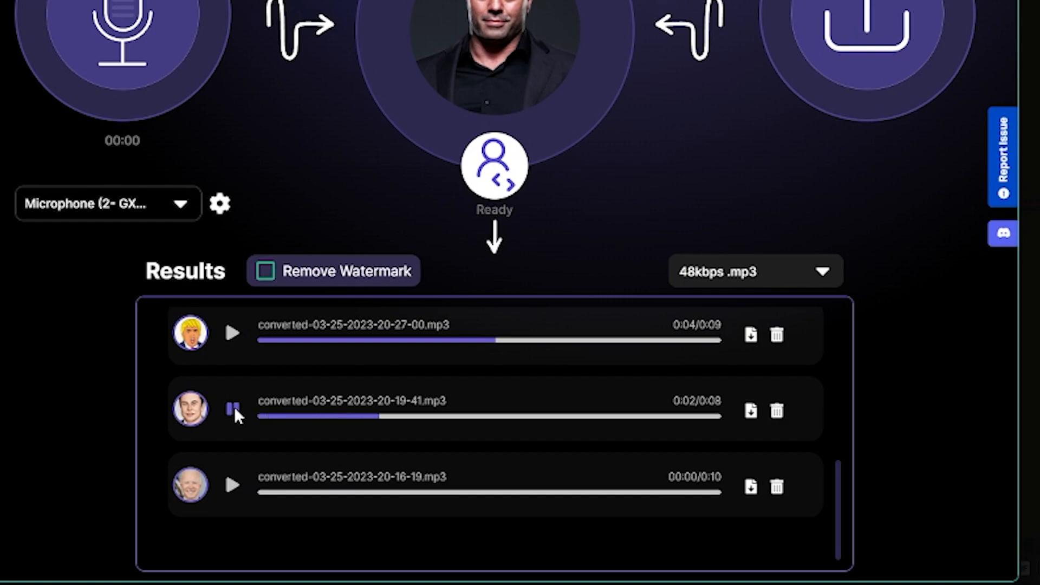
pyautogui.click(231, 485)
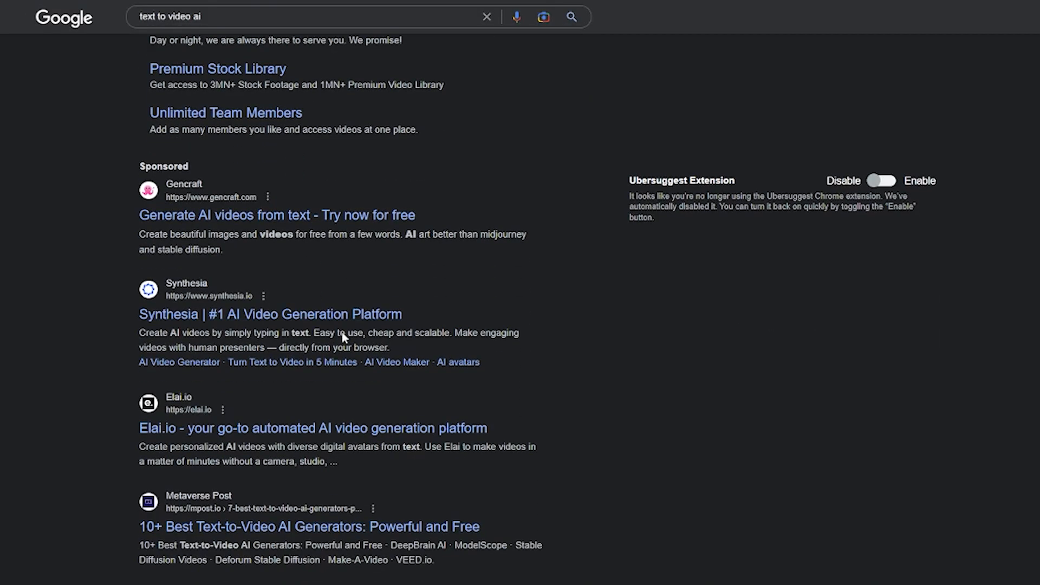
pyautogui.scroll(-3)
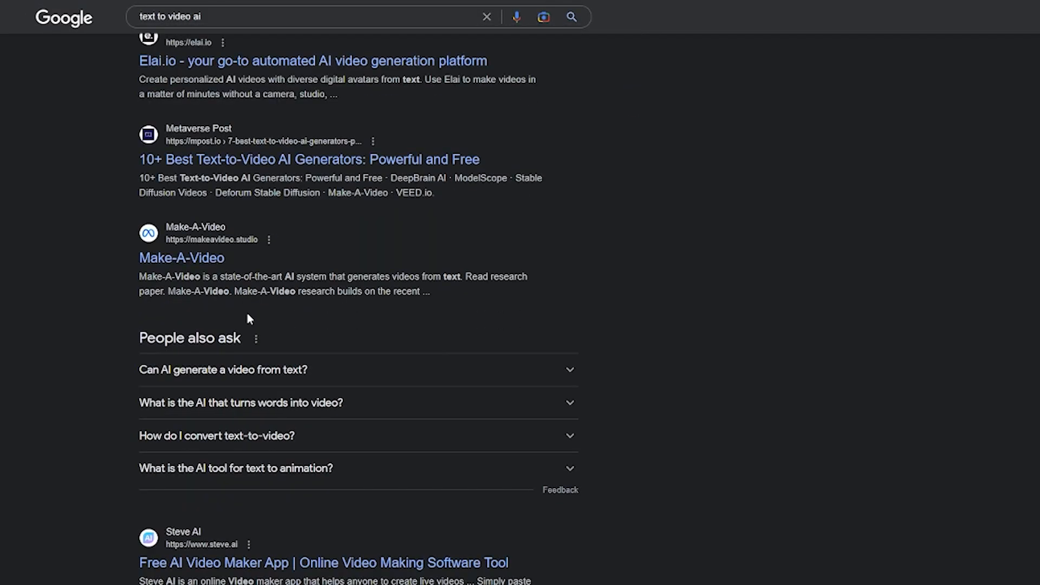
pyautogui.scroll(-3)
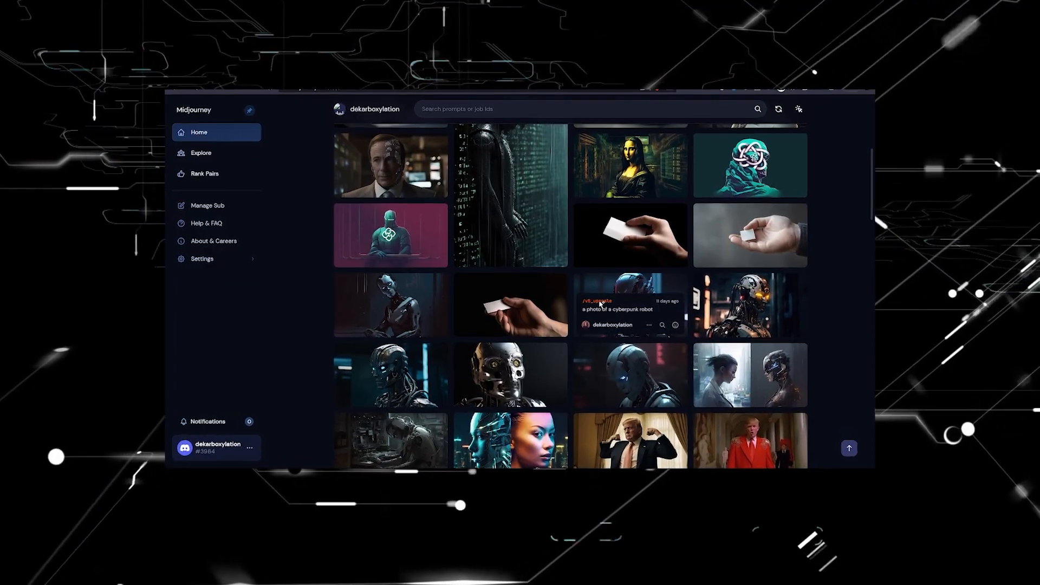
# Step: Scroll the Midjourney home feed past the Trump red fashion images
pyautogui.scroll(-3)
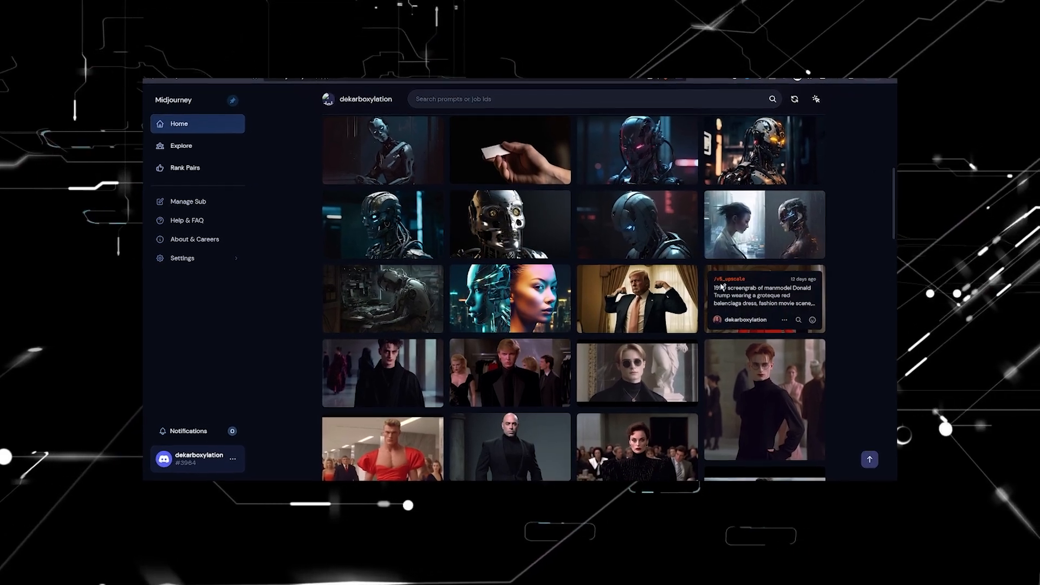
pyautogui.scroll(-3)
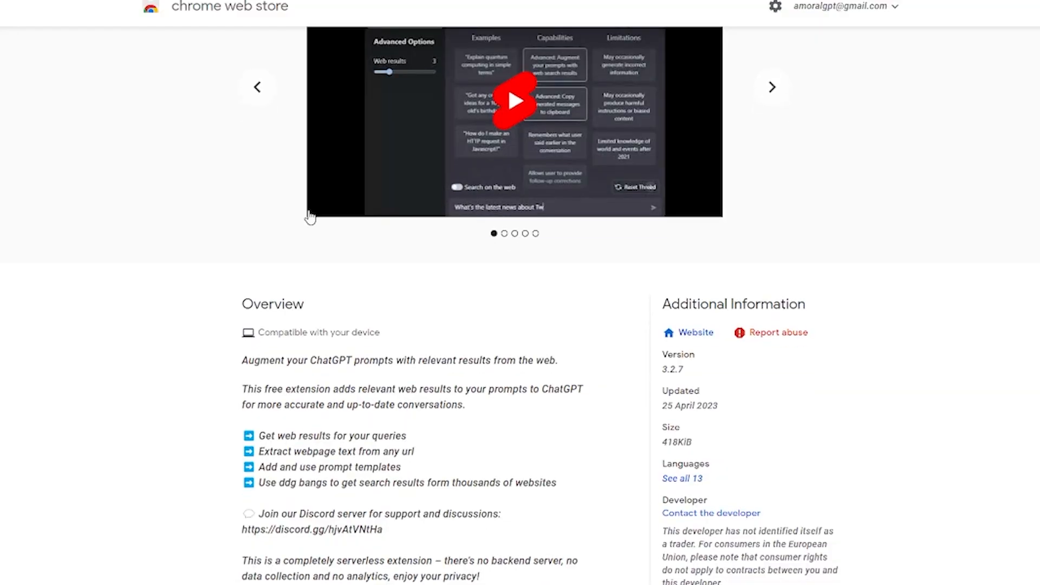
# Step: Scroll through the WebChatGPT extension's Overview and FAQ sections
pyautogui.scroll(-3)
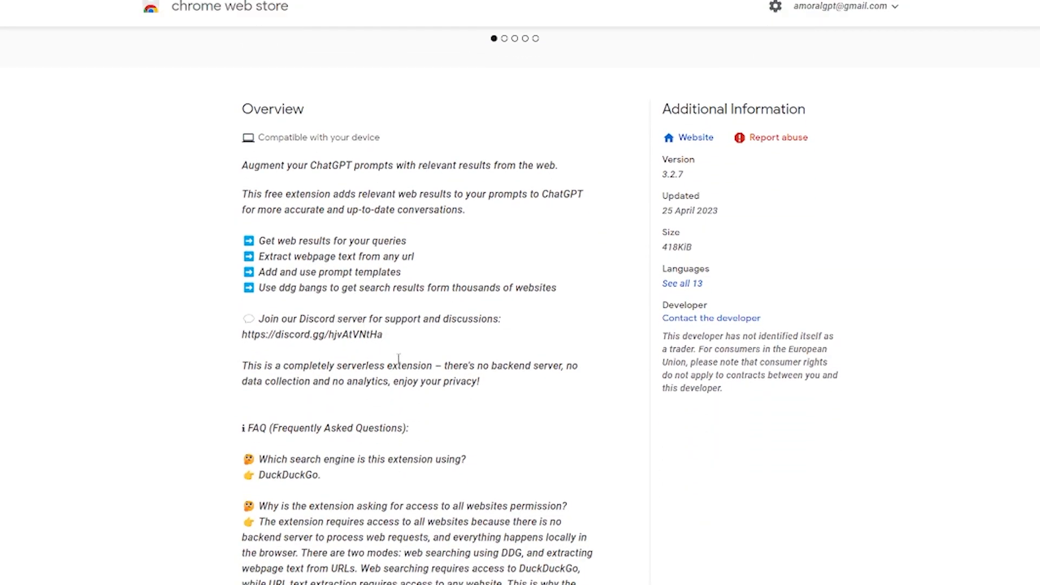
pyautogui.scroll(-3)
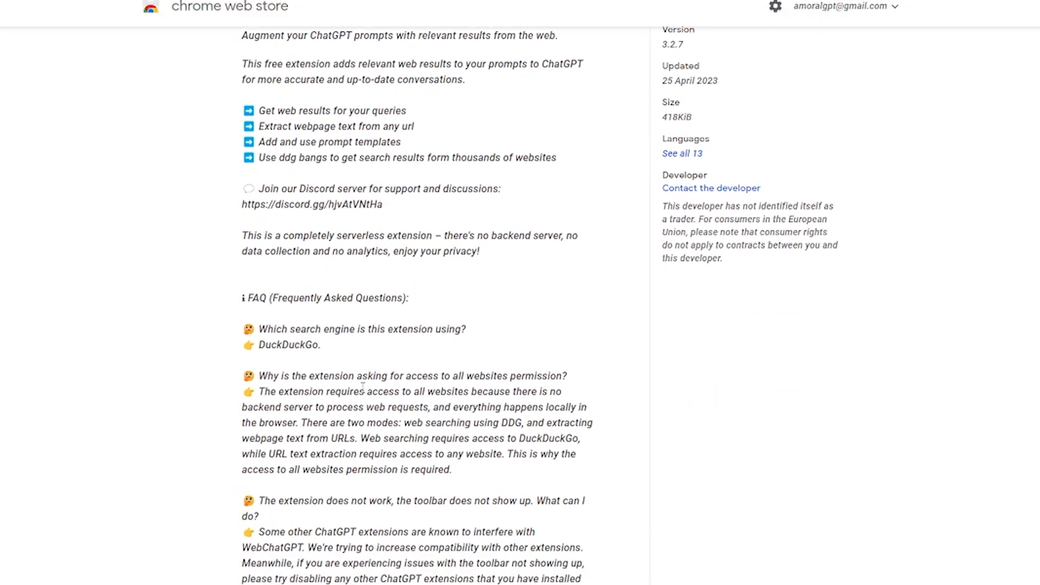
pyautogui.scroll(-3)
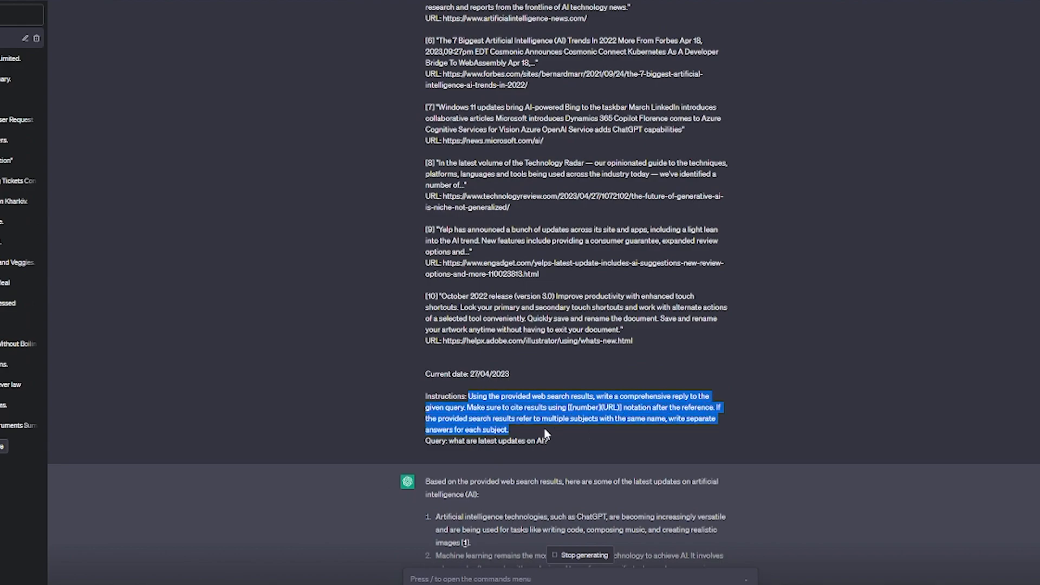
# Step: Scroll through ChatGPT's web-augmented answer to 'what are latest updates on AI?'
pyautogui.scroll(-3)
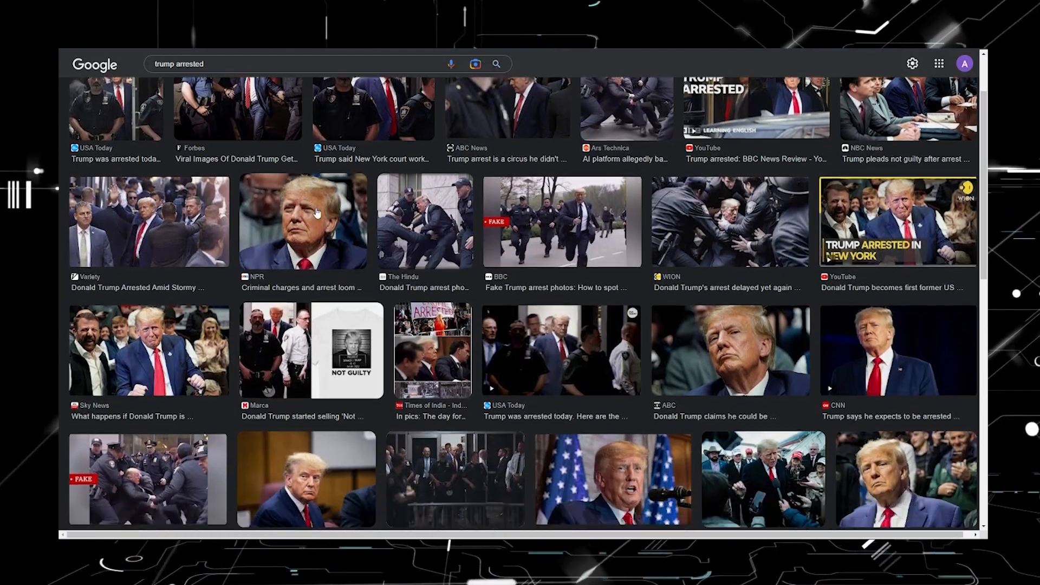
# Step: Scroll the 'trump arrested' image results and open the BBC 'Fake Trump arrest photos' preview
pyautogui.scroll(-3)
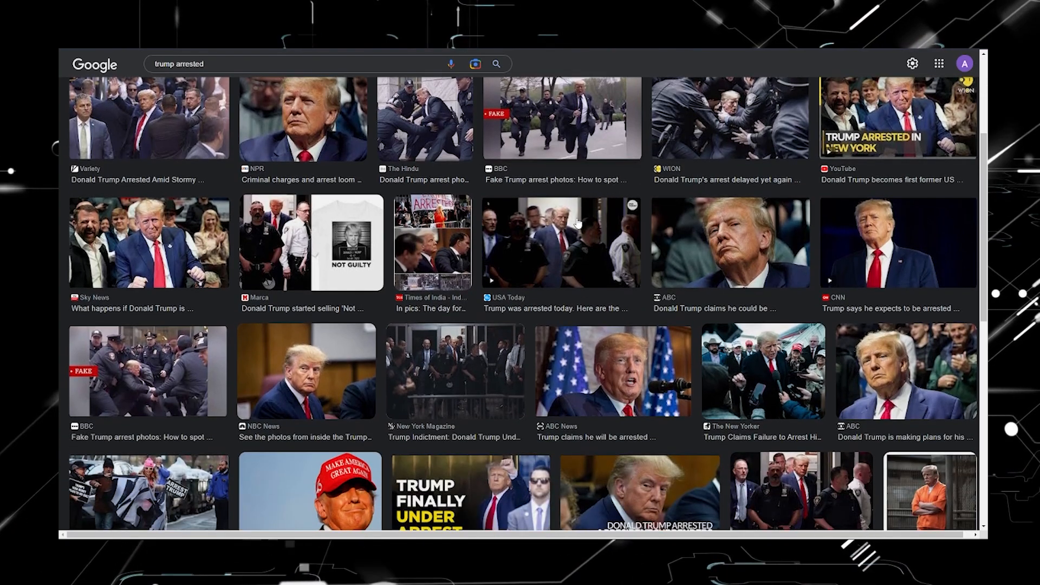
pyautogui.scroll(-3)
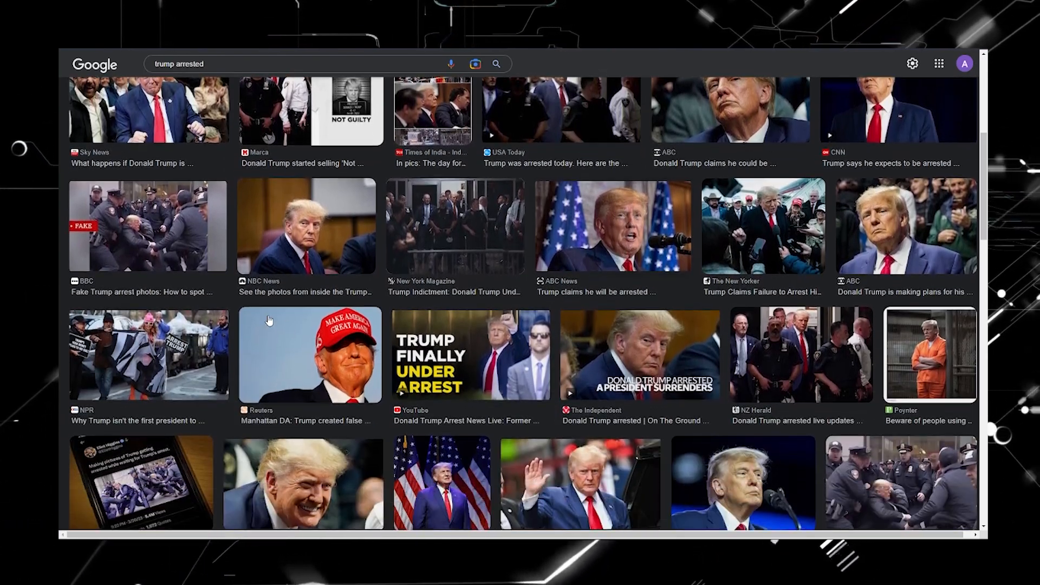
pyautogui.click(147, 227)
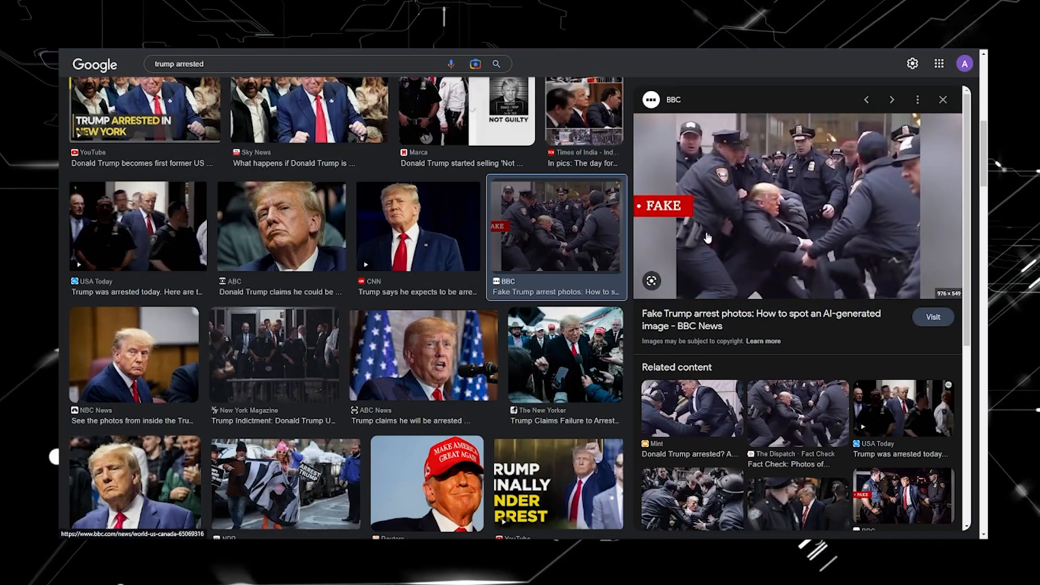